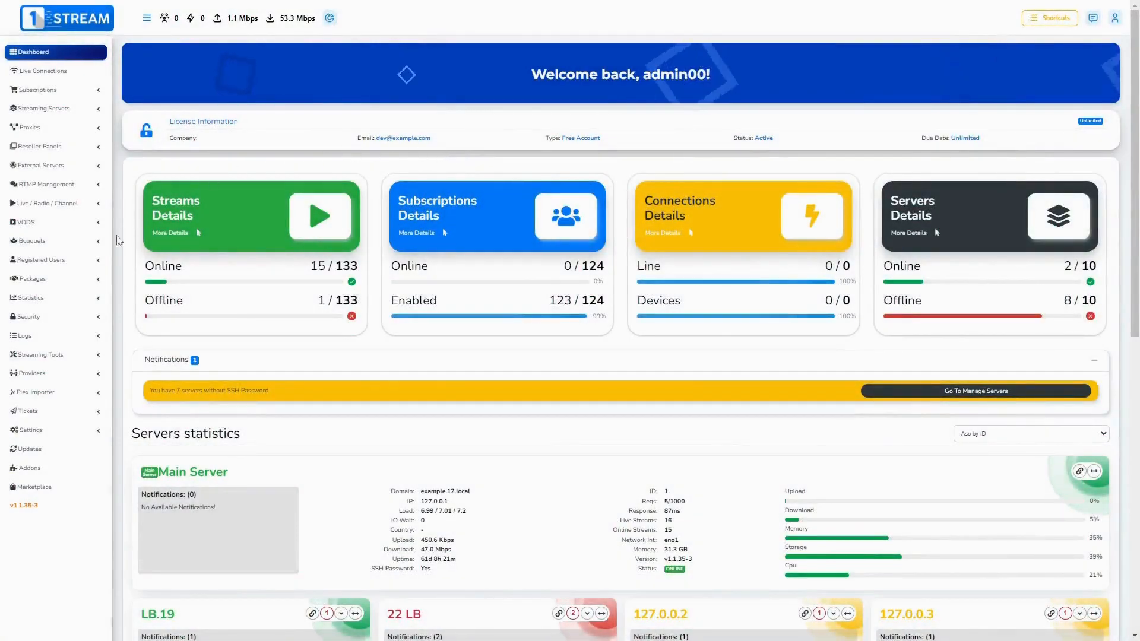
Step: Expand Streaming Tools and go to the Transcoding Profiles list
click(39, 354)
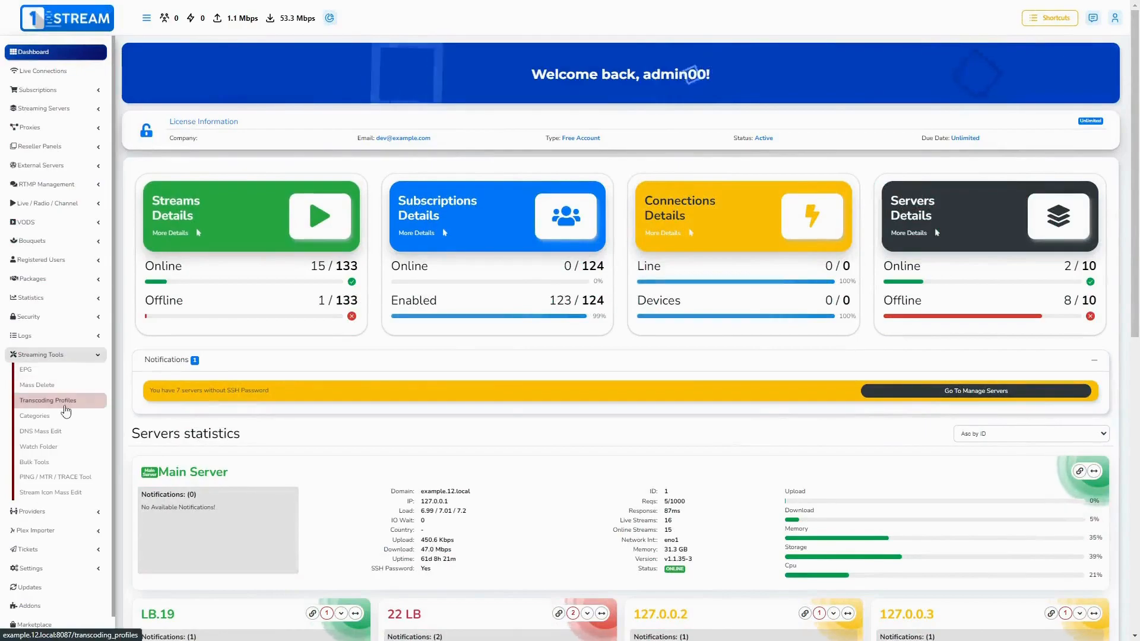
click(48, 400)
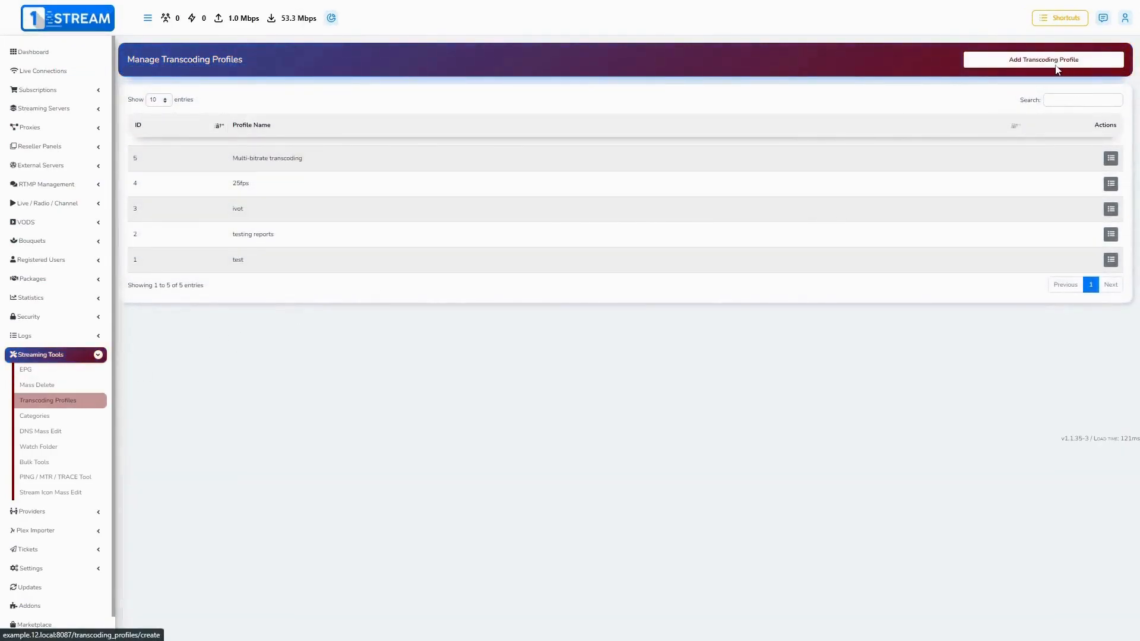
Step: Add a new transcoding profile with H.264 video and AAC audio, and begin entering the average video bitrate
click(1043, 59)
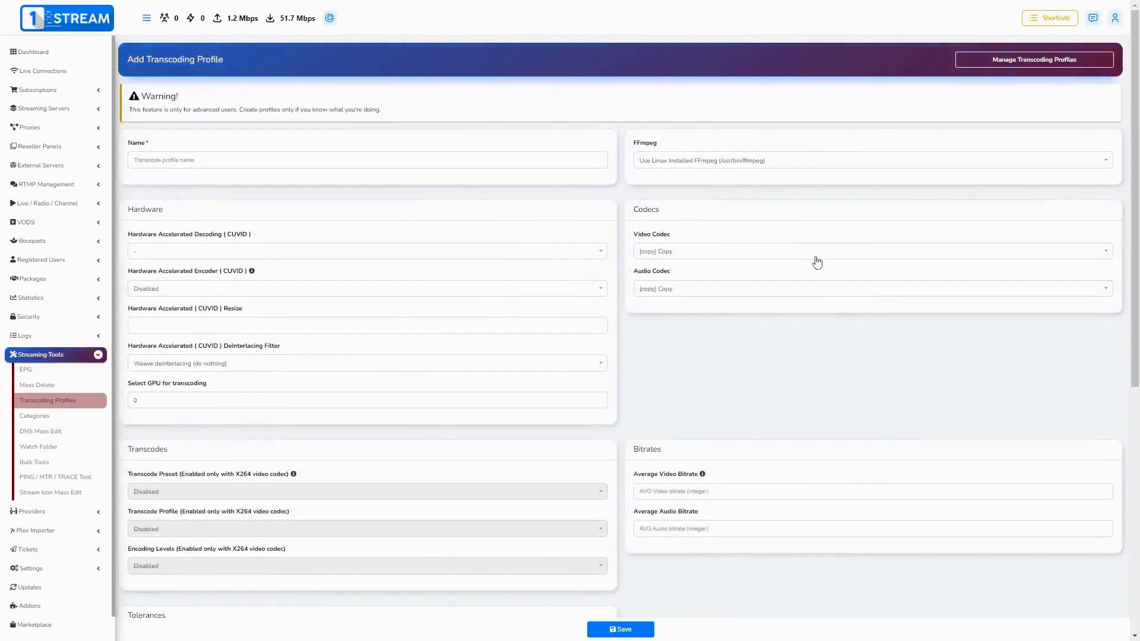
text(h)
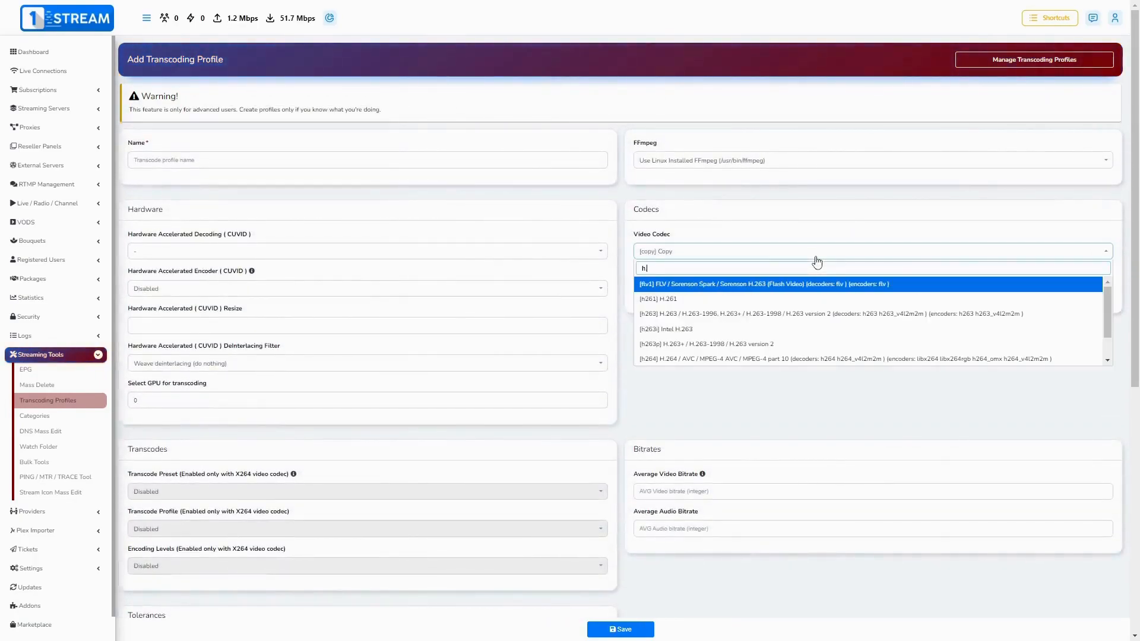
text(.264)
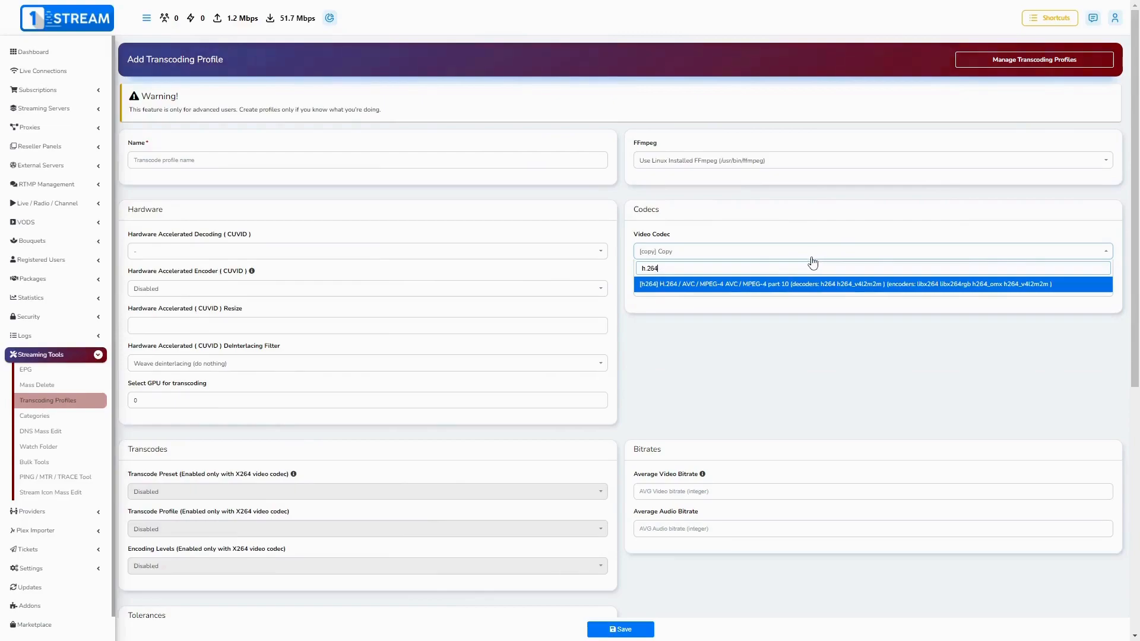
click(871, 284)
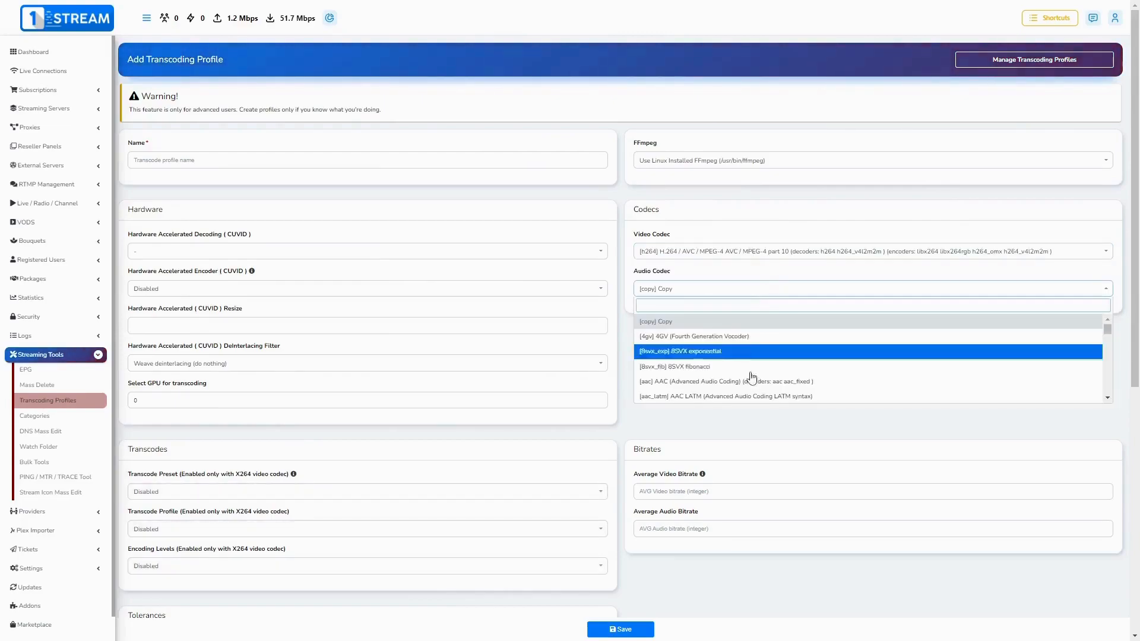
click(689, 381)
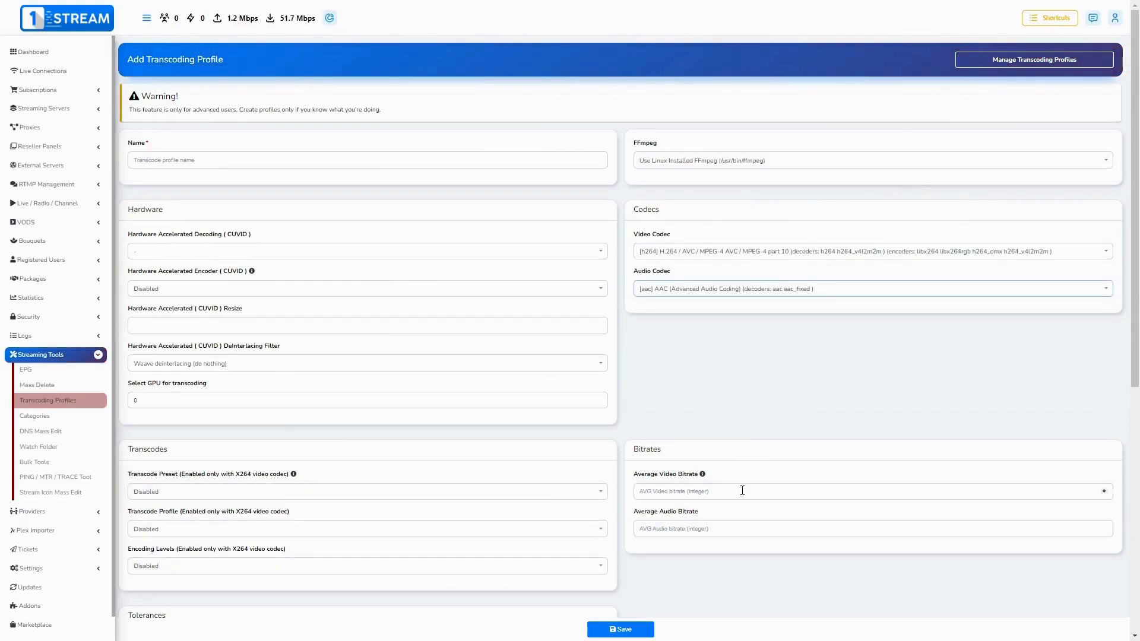
text(400)
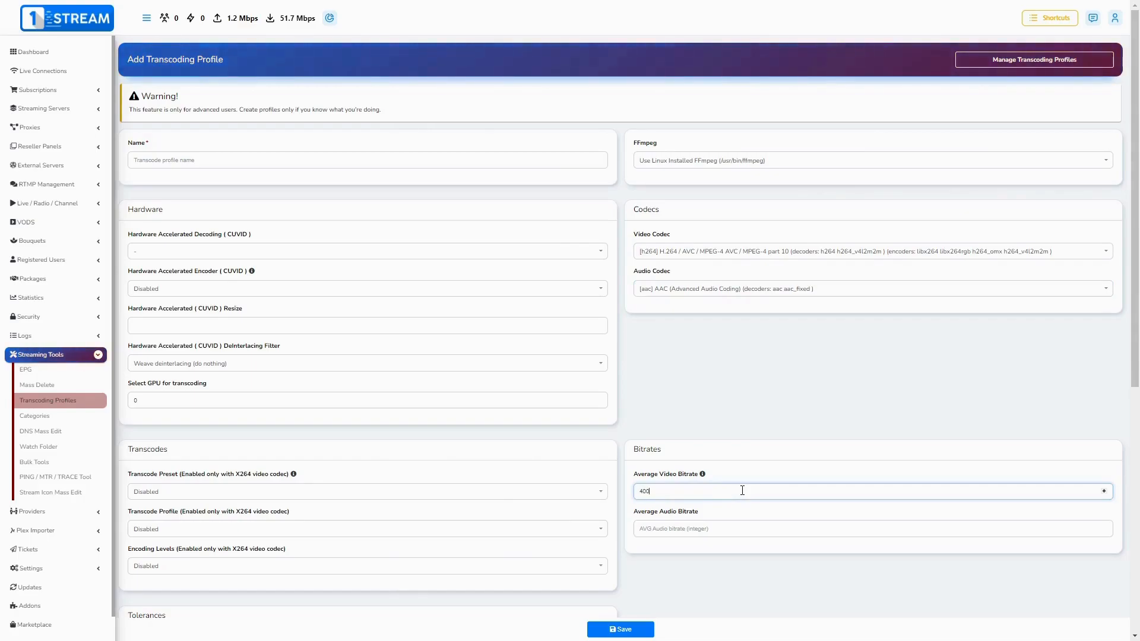
Step: Enter bitrate tolerances 3000–6000, scaling 1280:720 and buffer size 2000
scroll(down, 3)
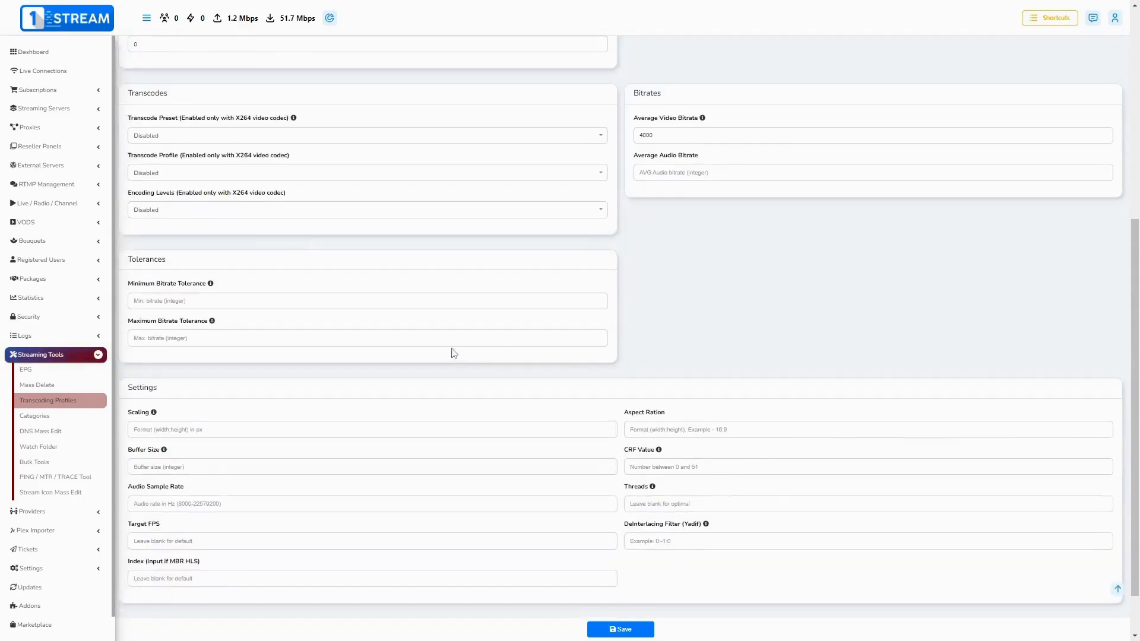
text(3000)
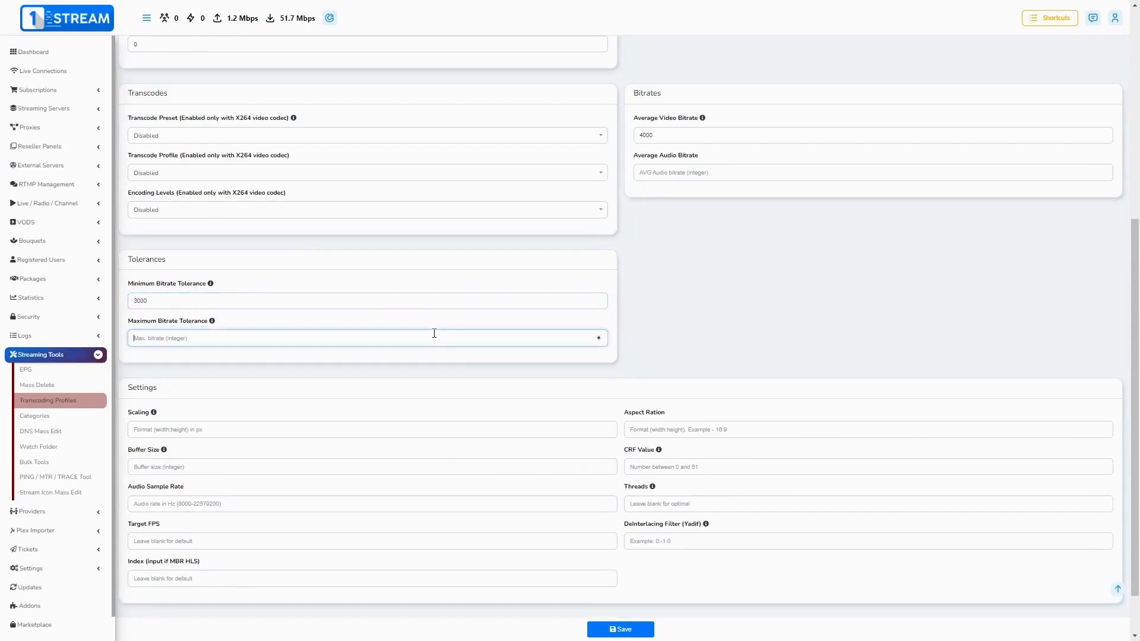
text(8000)
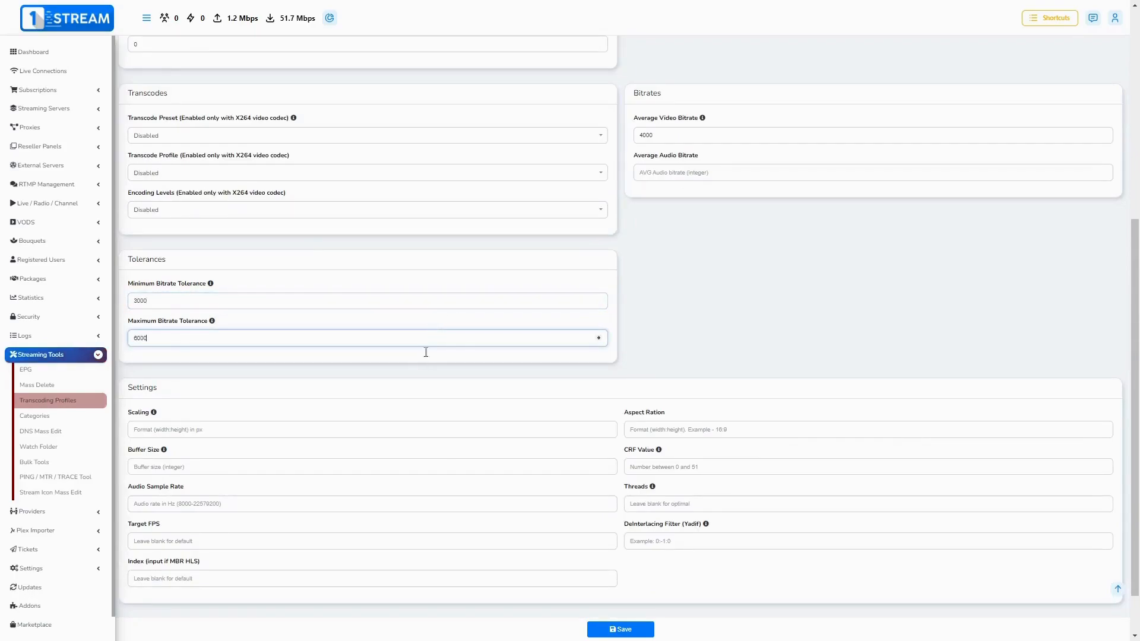
click(371, 428)
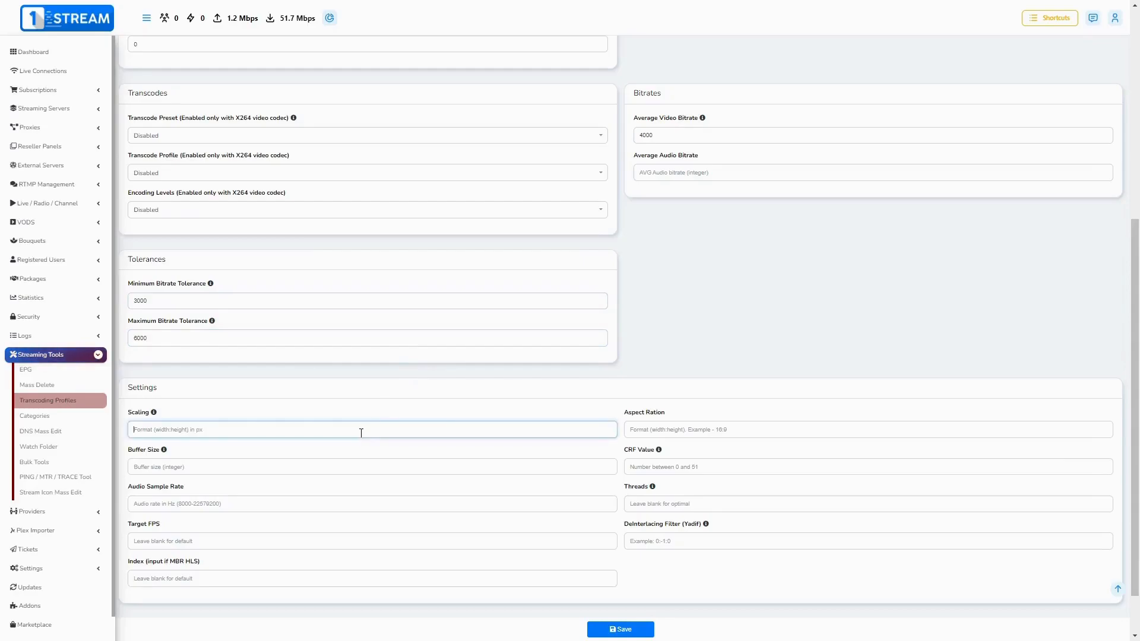
text(1280:720)
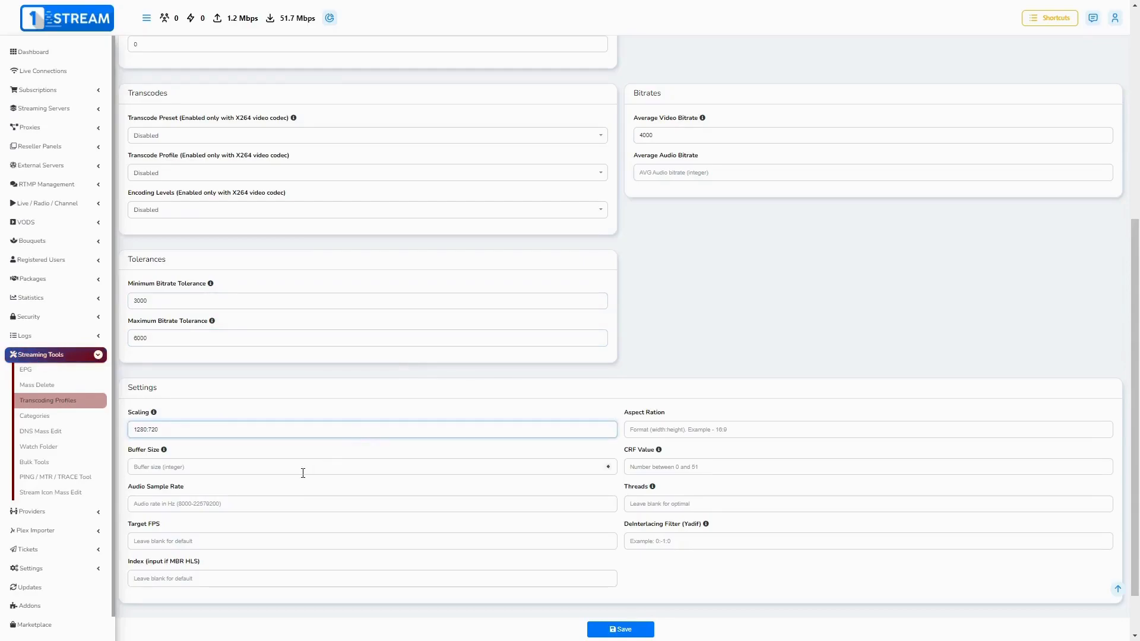
text(2000)
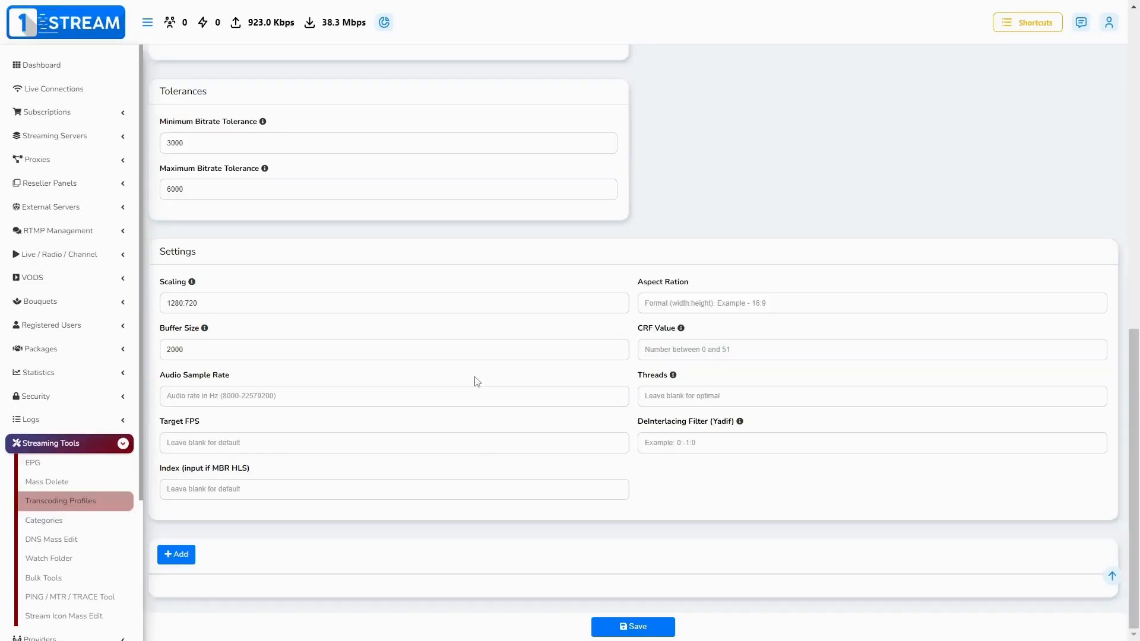
mouse_move(213, 547)
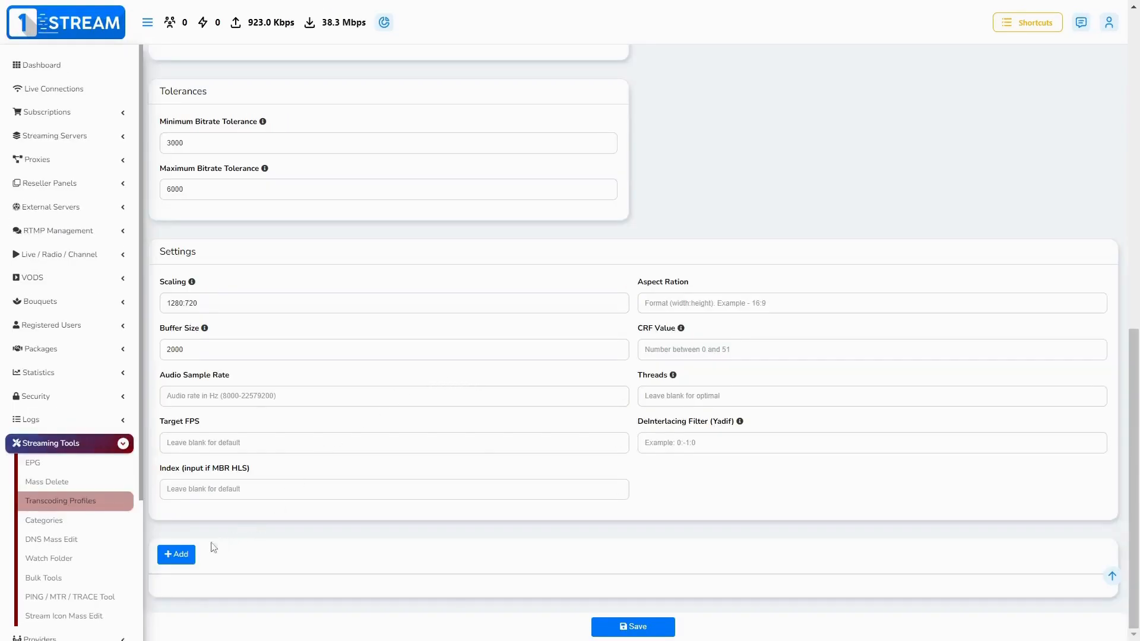
Step: Add the first additional sub-profile with AAC audio and 3000 average video bitrate
click(175, 554)
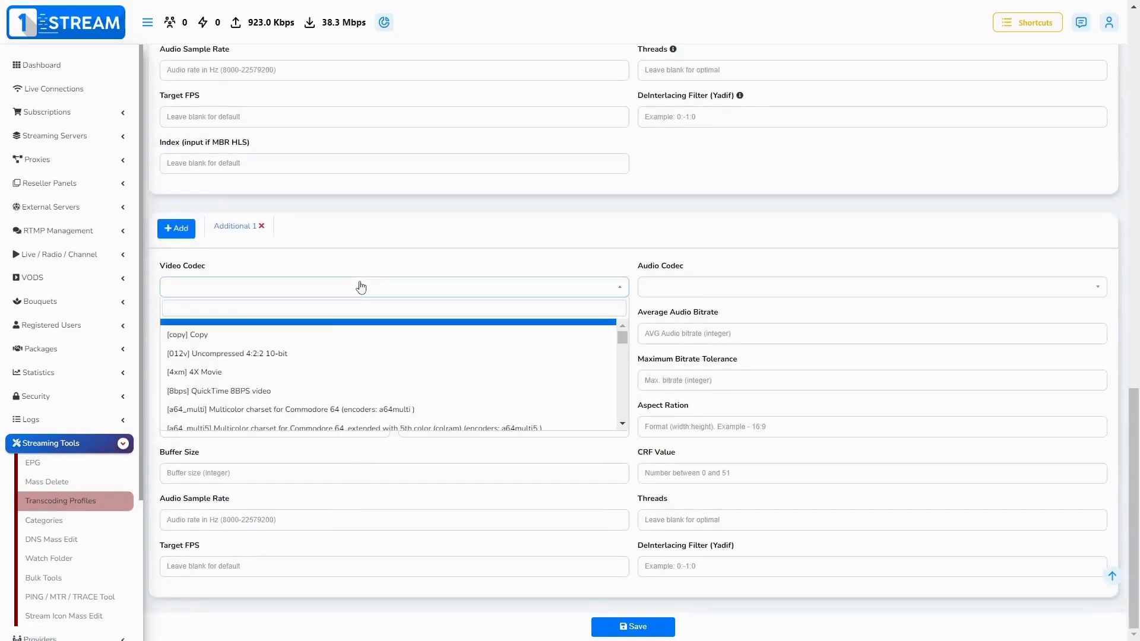
text(h.264)
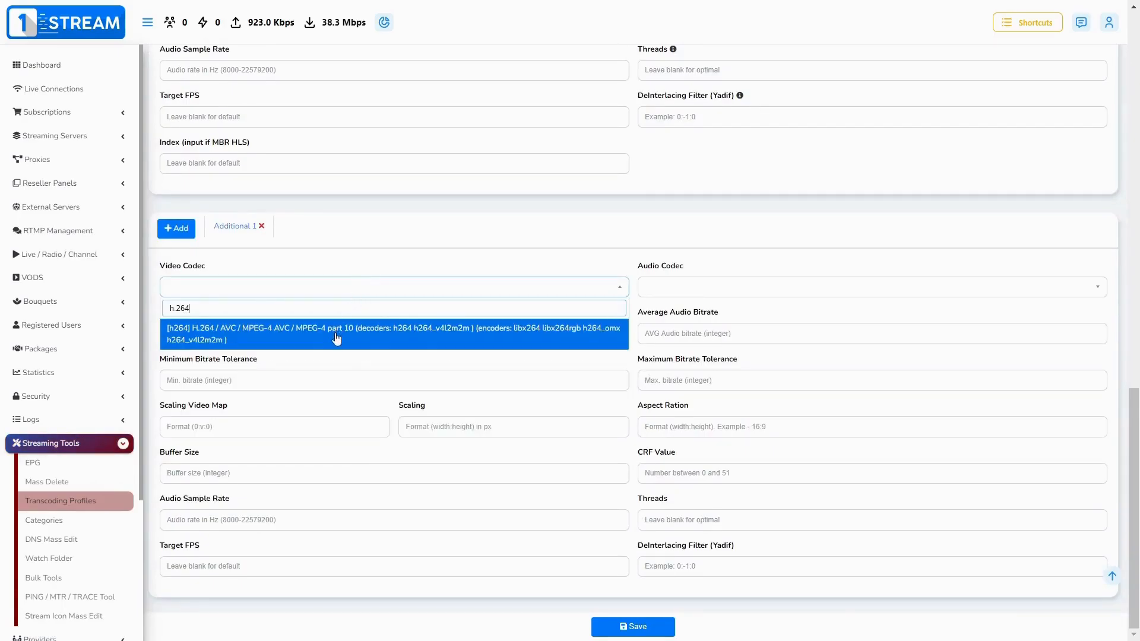
click(865, 287)
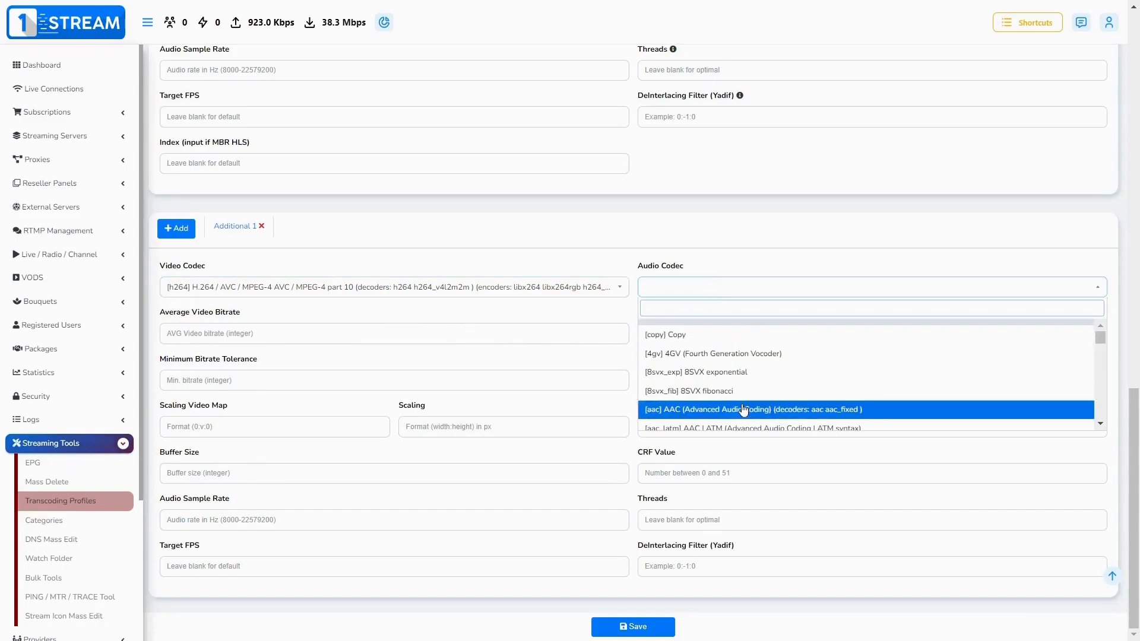
click(741, 409)
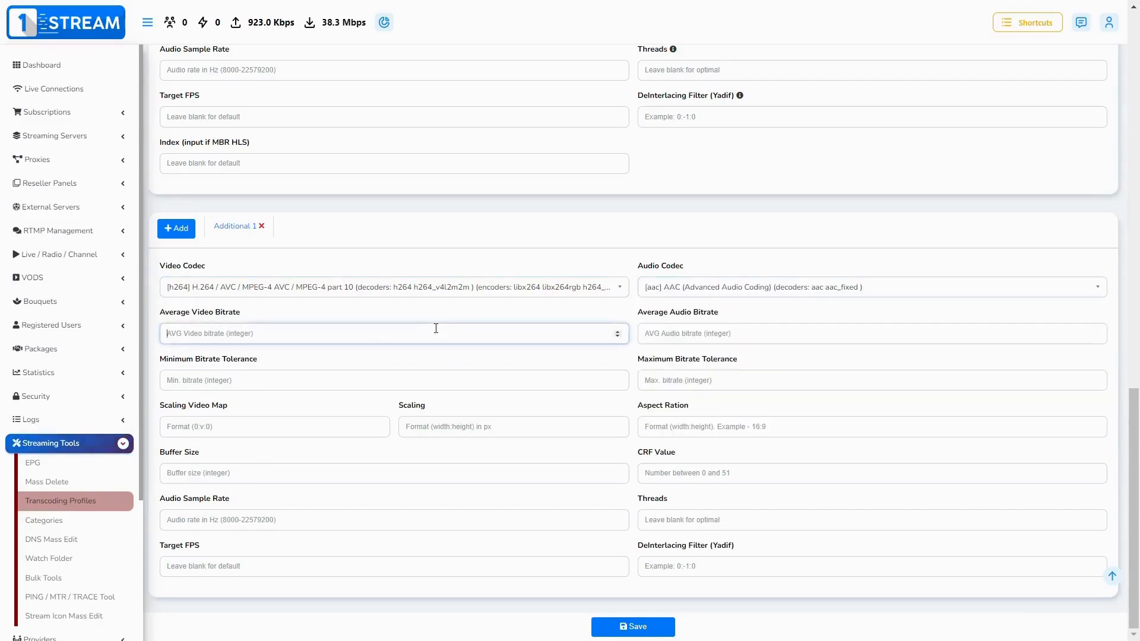
text(3000)
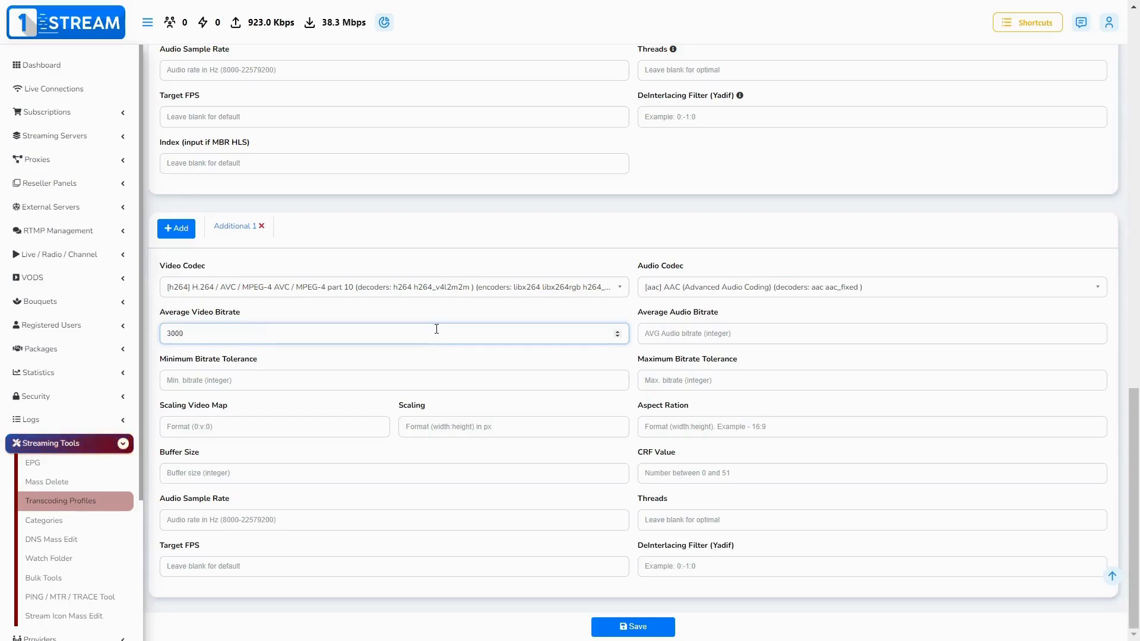
Step: Set its tolerances to 2000–4000, scaling to 842:480 and video map to 0:v:0
text(2)
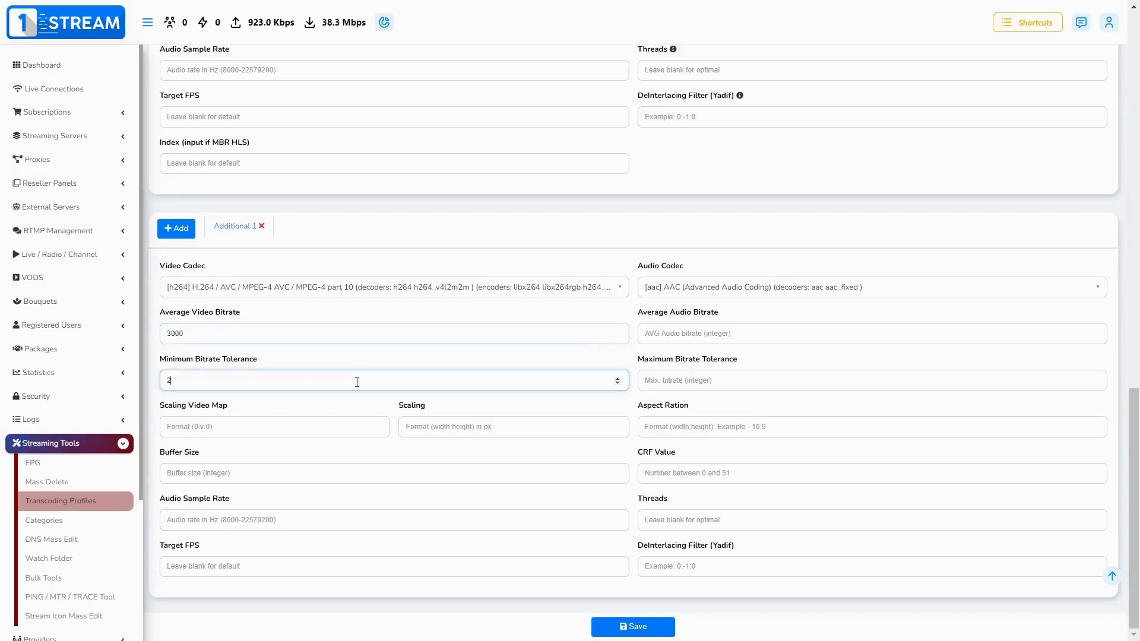
text(000)
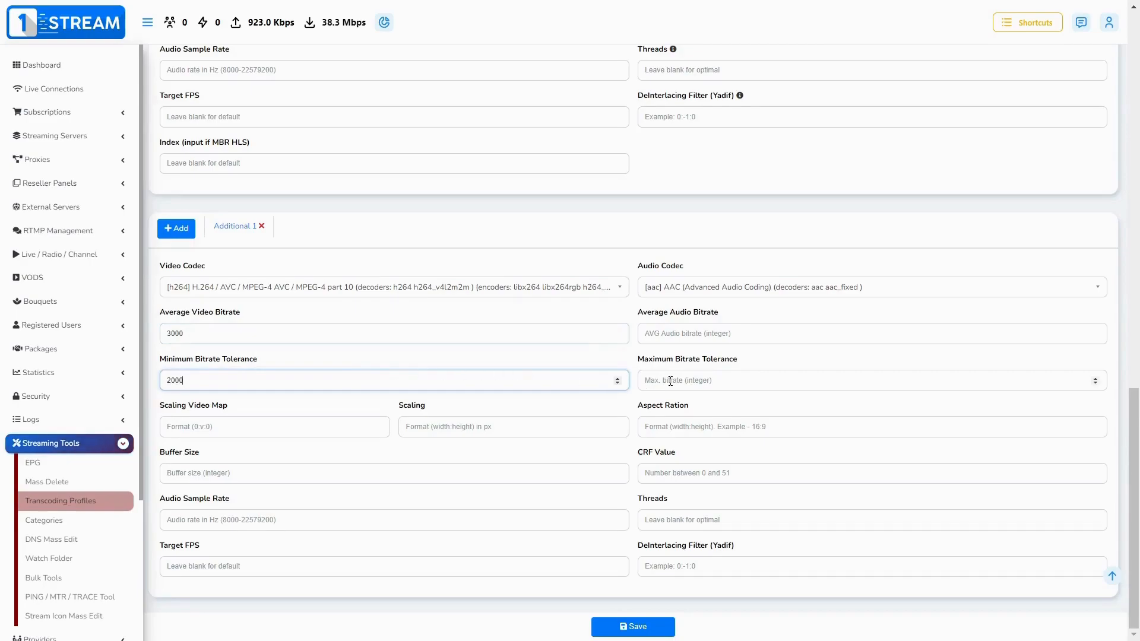
text(4000)
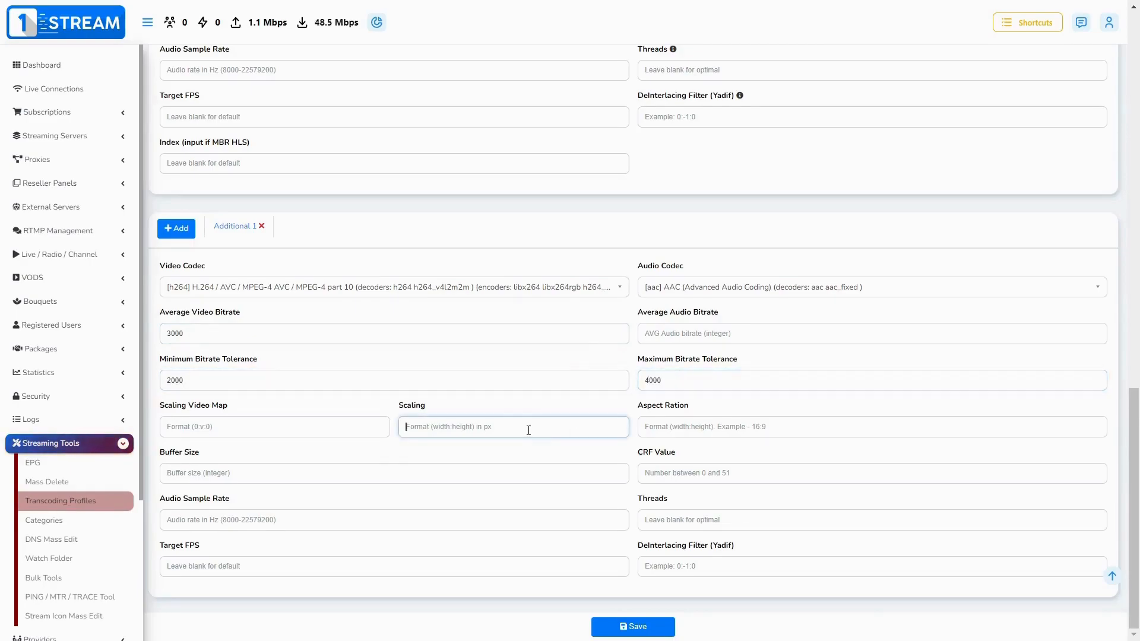
text(842:480)
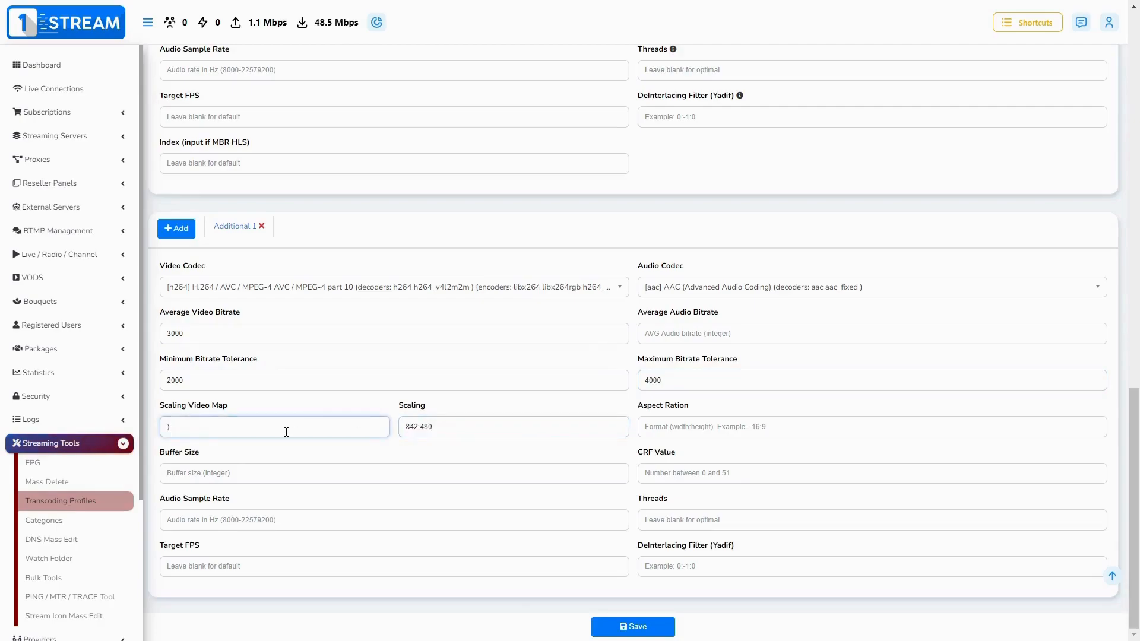
text(0:v:0)
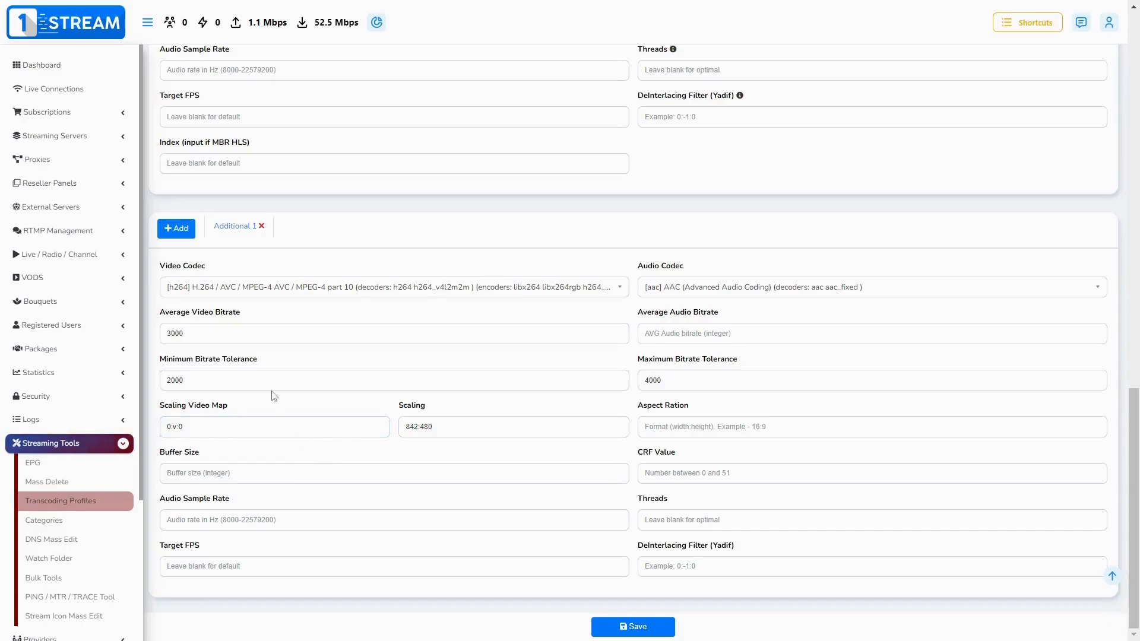
Step: Add a second sub-profile with H.264/AAC codecs and 1000 average video bitrate
click(176, 228)
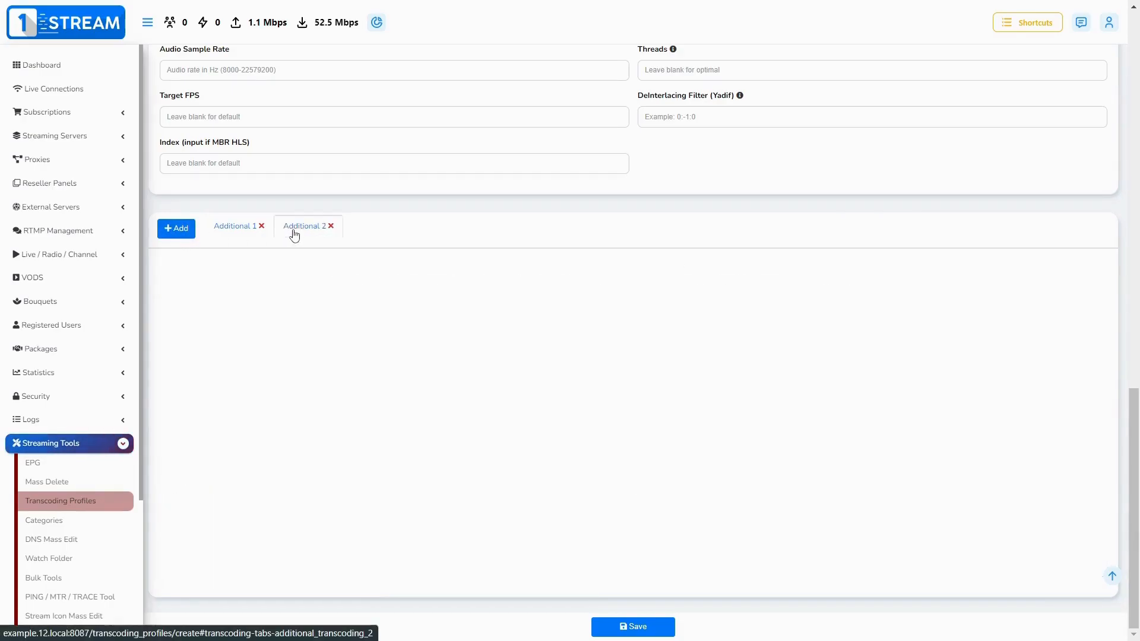
click(392, 286)
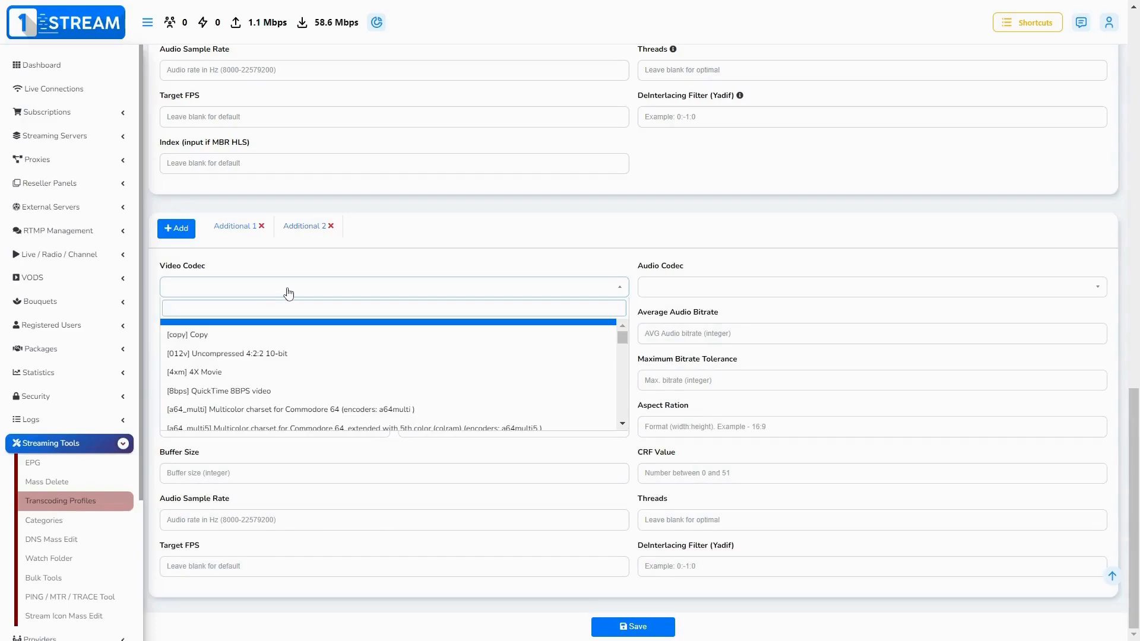
text(h.2)
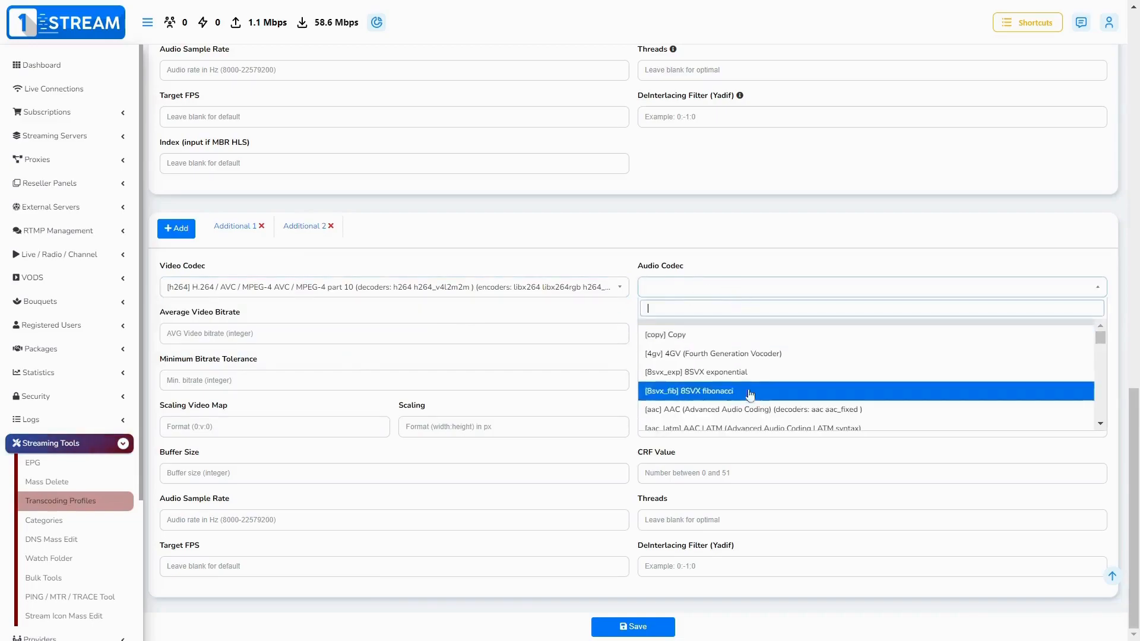
click(749, 409)
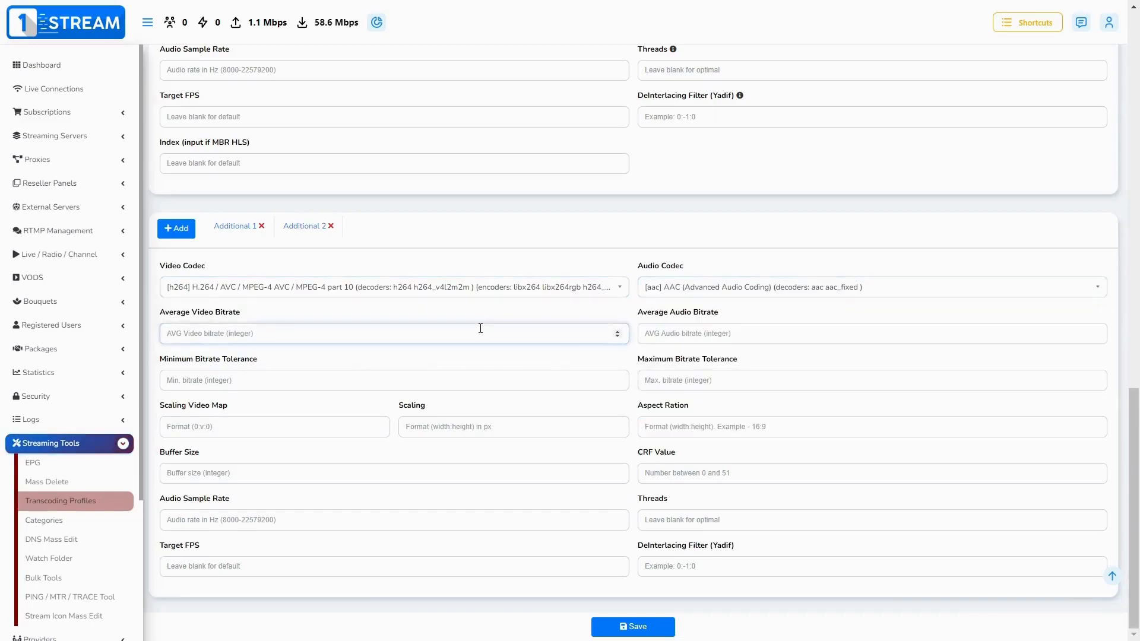
text(1000)
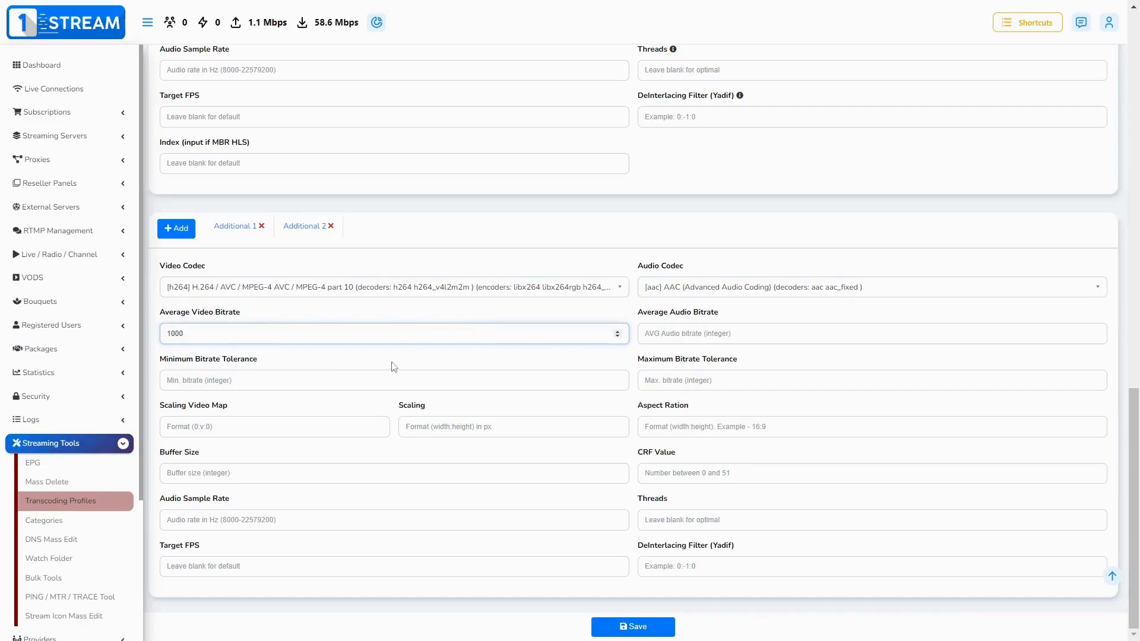
Step: Enter tolerances 500–2000 and scaling 640:360, and begin typing the video map
text(500)
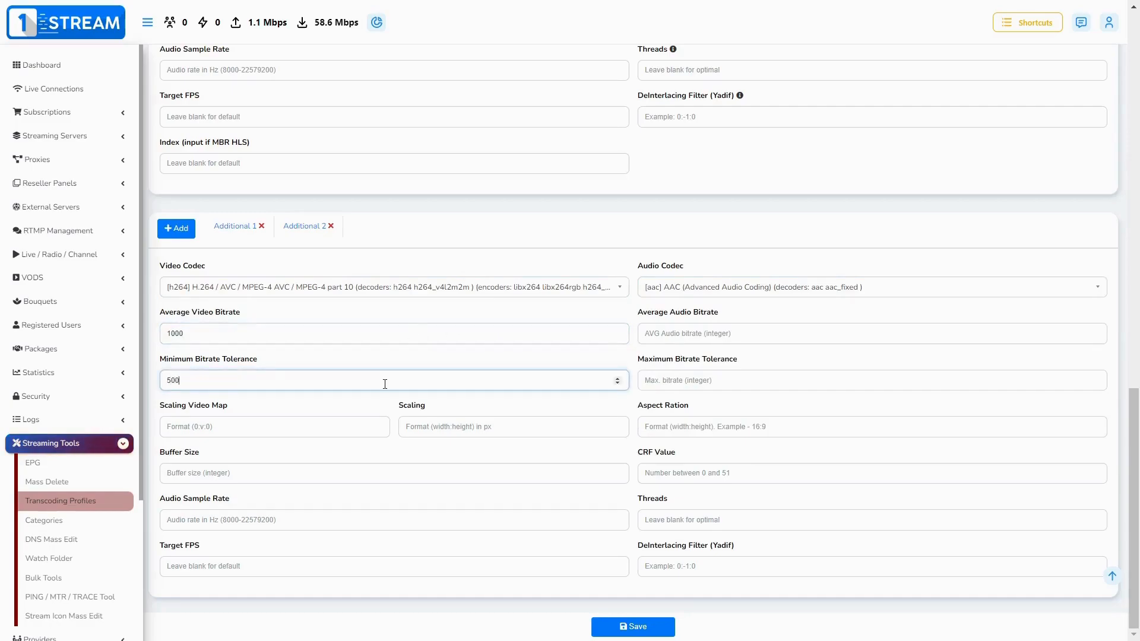
click(871, 380)
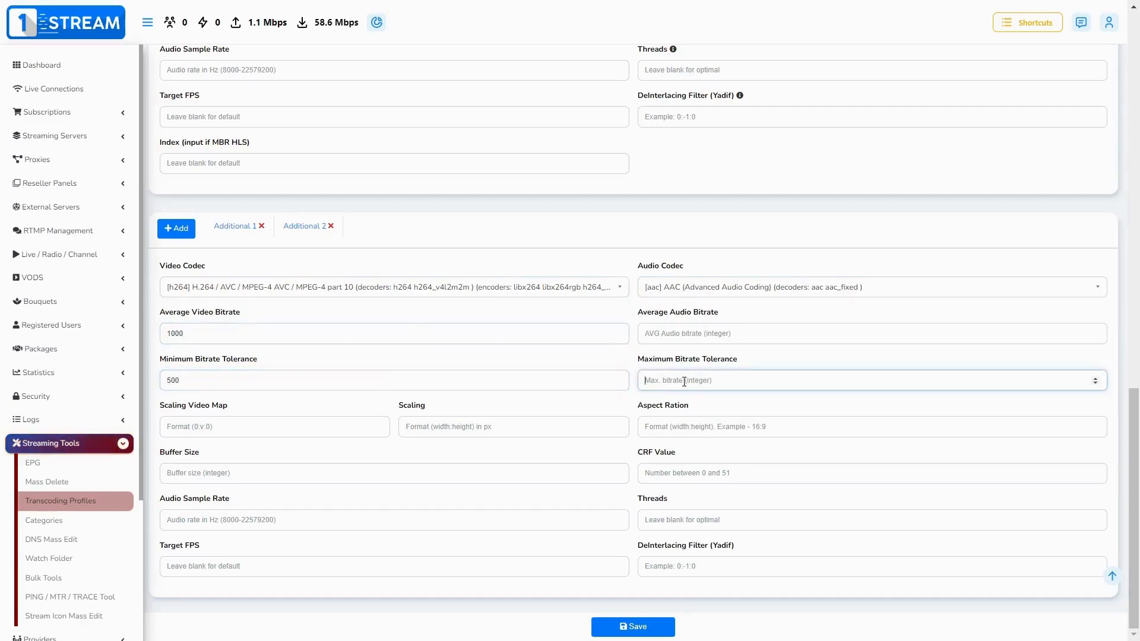
text(2000)
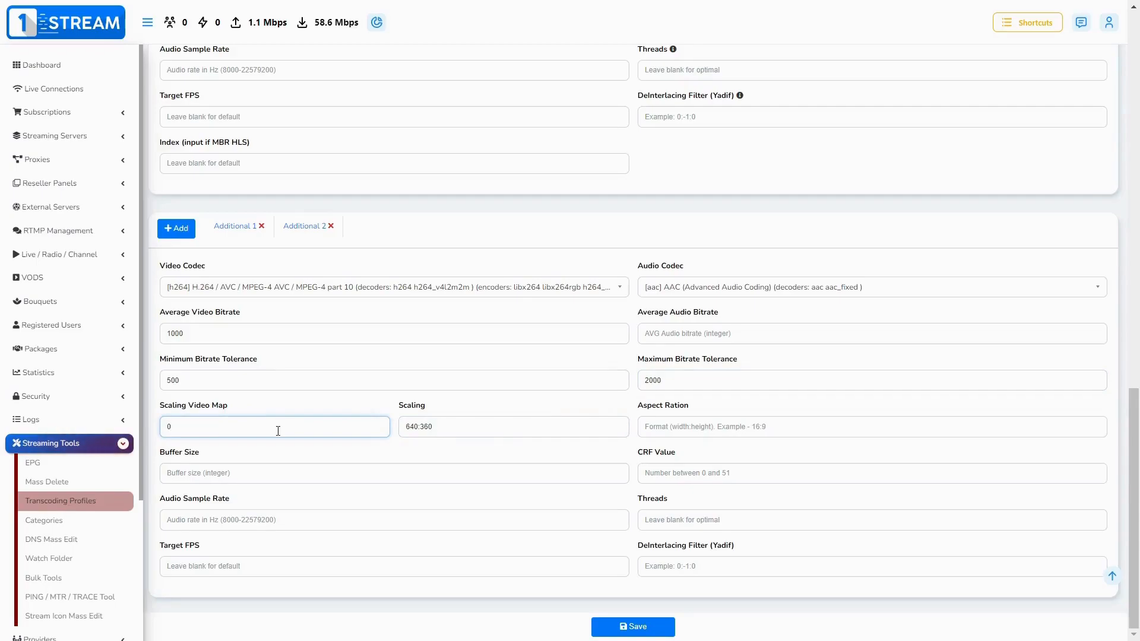
click(275, 426)
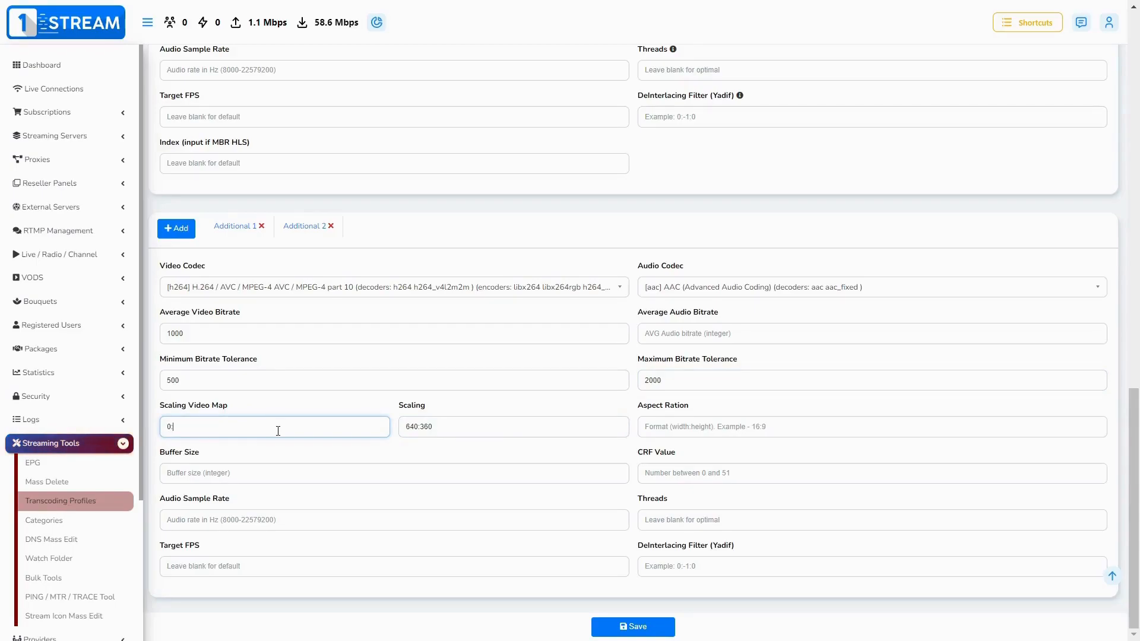
text(:v)
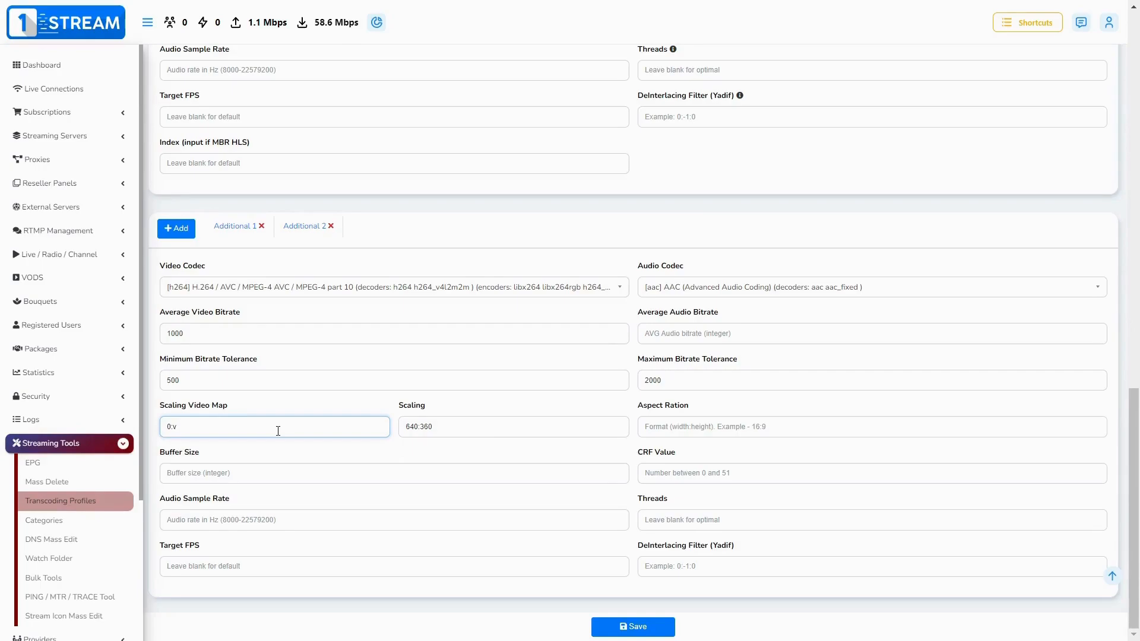